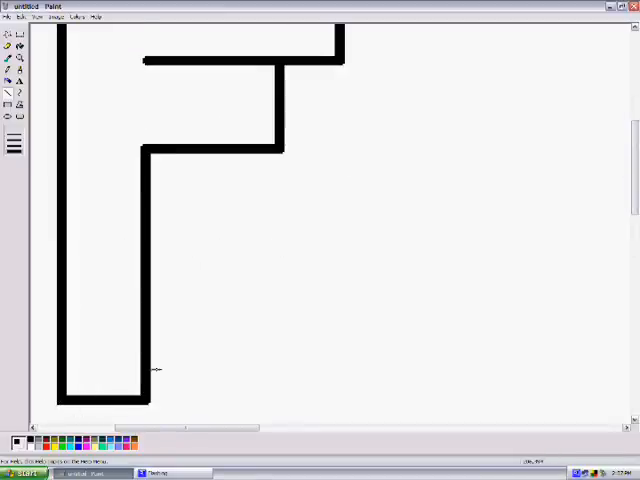
Draw the thick black bottom and diagonal outline edges of the blocky letter
{"action": "left_click_drag", "start_coordinate": [150, 400], "coordinate": [436, 400]}
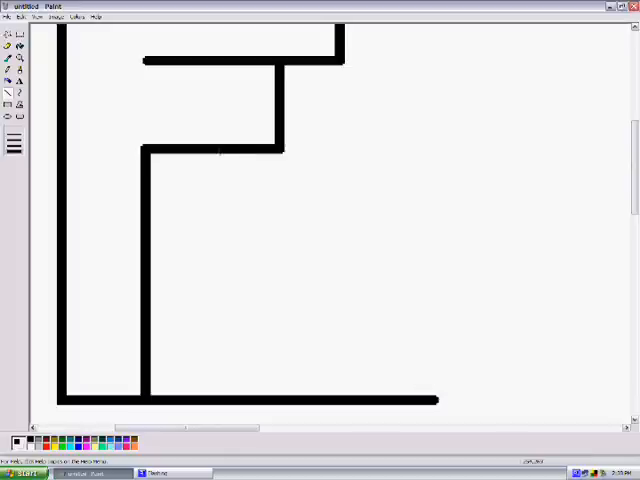
{"action": "left_click_drag", "start_coordinate": [216, 150], "coordinate": [430, 300]}
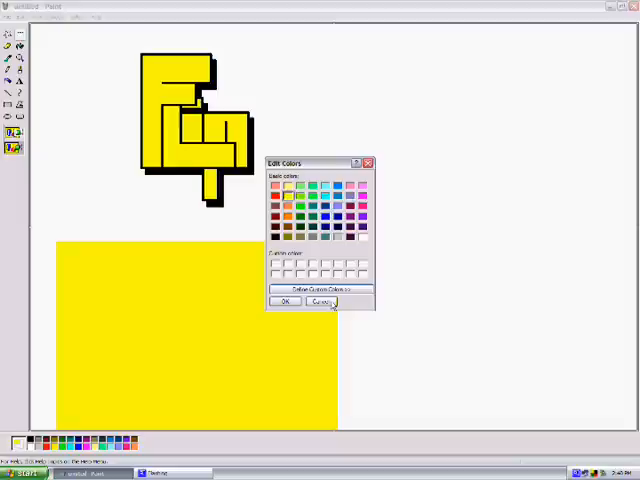
{"action": "left_click", "coordinate": [320, 302]}
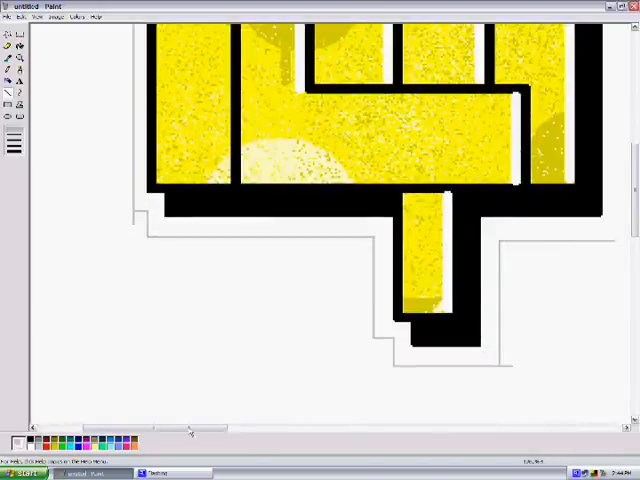
{"action": "scroll", "scroll_direction": "right", "scroll_amount": 3}
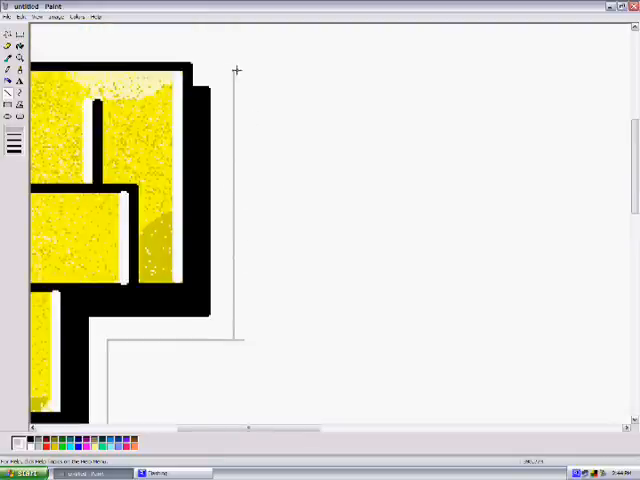